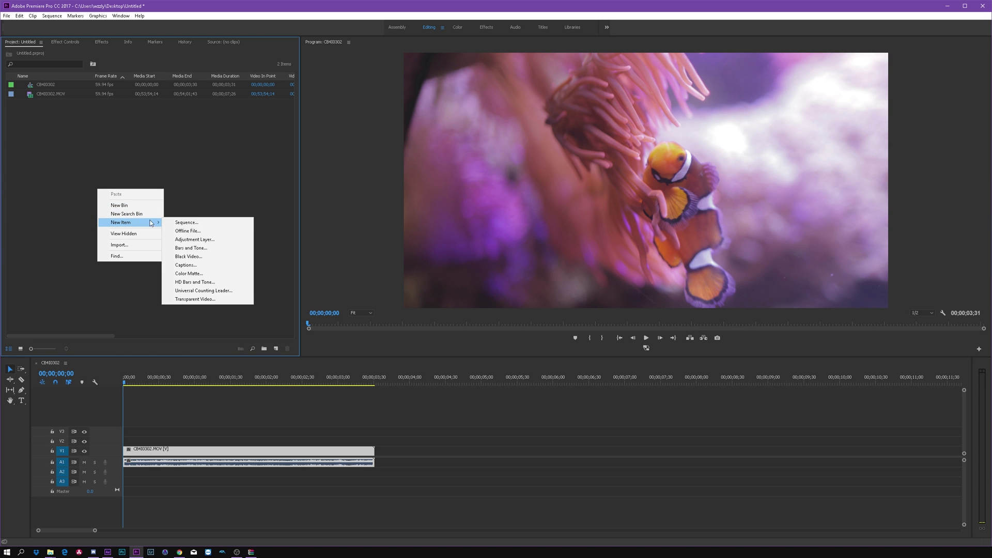
# Step: Create a new adjustment layer in the Project panel with default settings
pyautogui.click(195, 240)
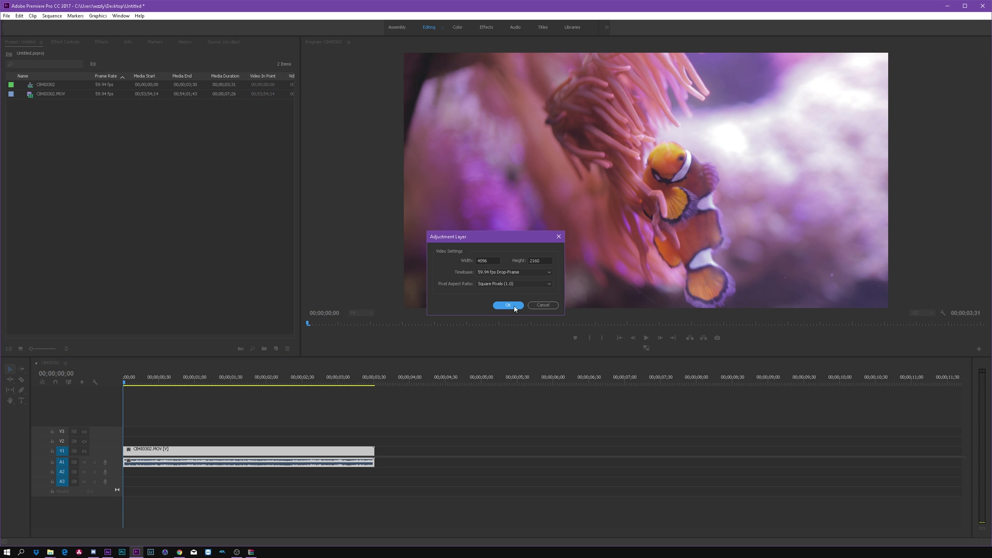
pyautogui.click(508, 305)
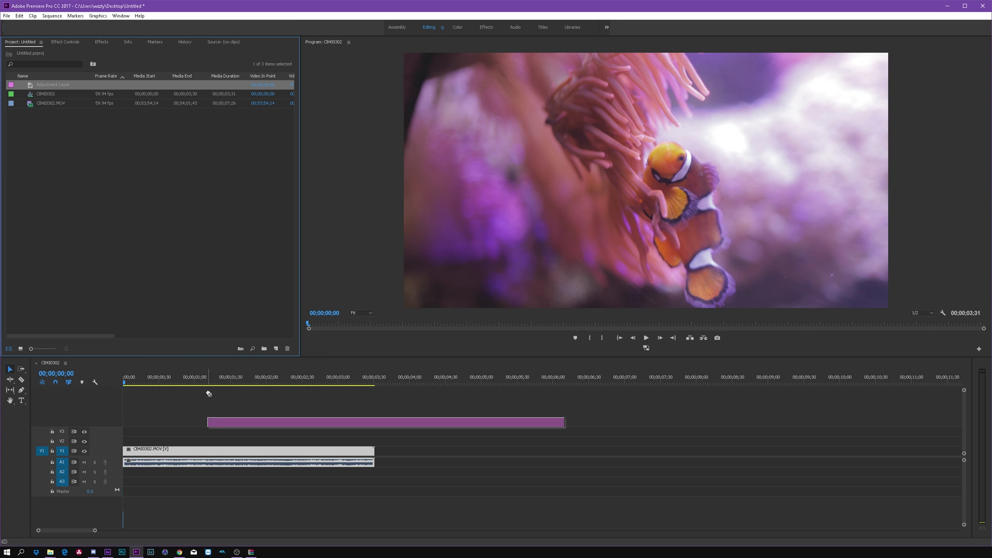
# Step: Find Crop in the Effects panel and apply it to the adjustment layer above the clownfish clip
pyautogui.click(101, 42)
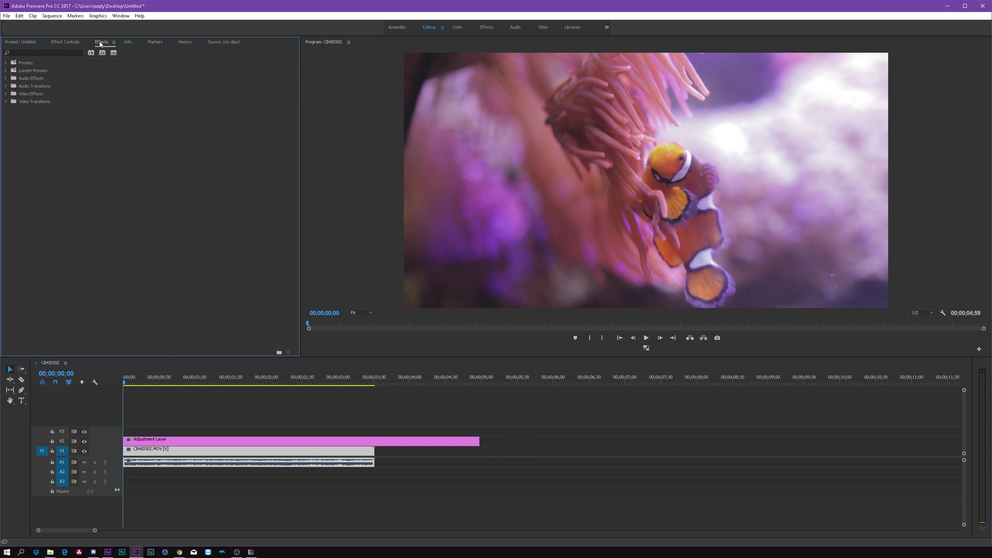
pyautogui.write('d')
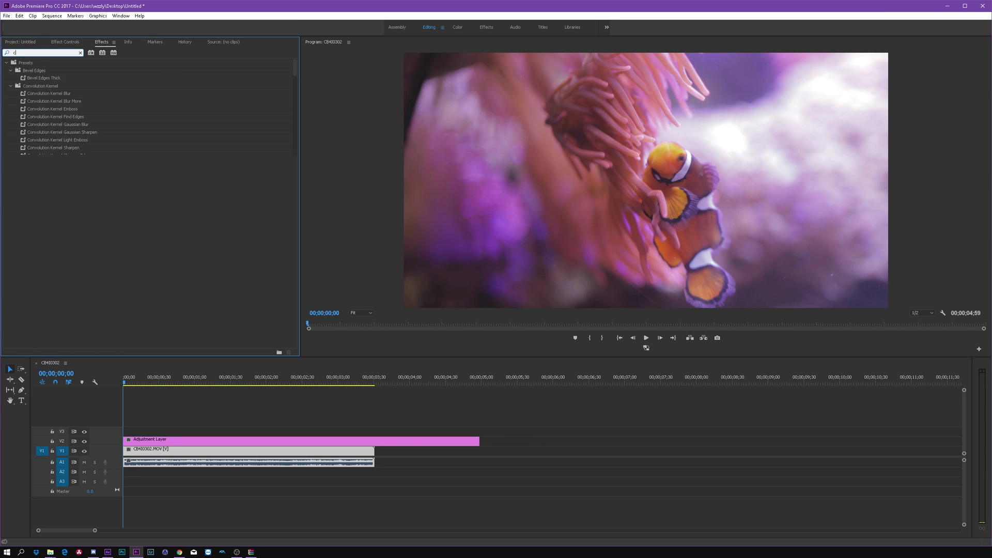
pyautogui.write('crop')
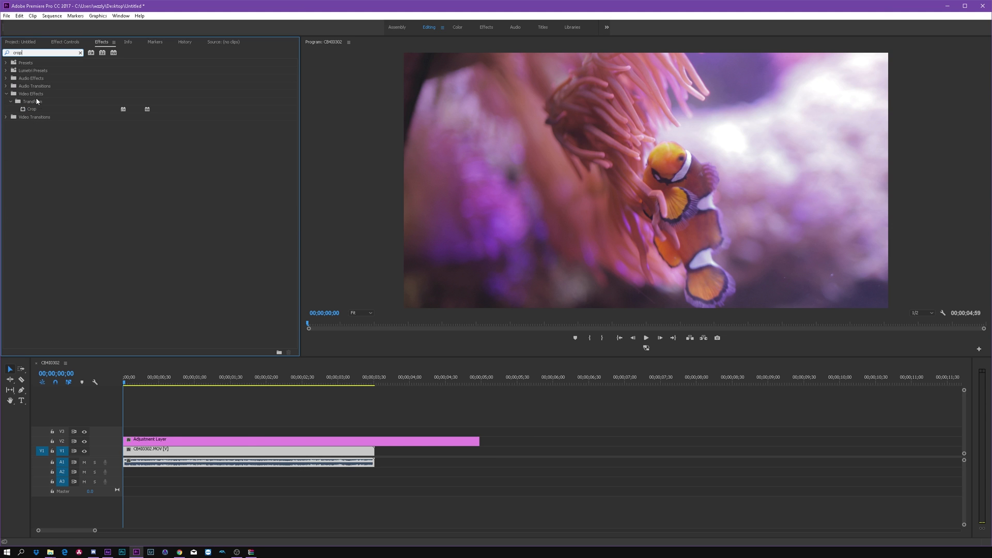
pyautogui.moveTo(31, 108); pyautogui.dragTo(248, 441)
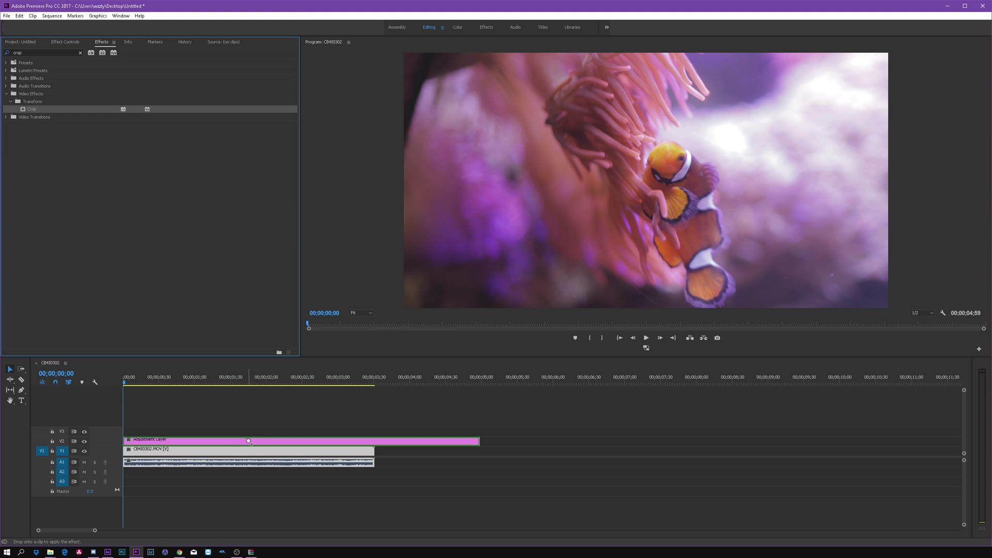
pyautogui.click(65, 42)
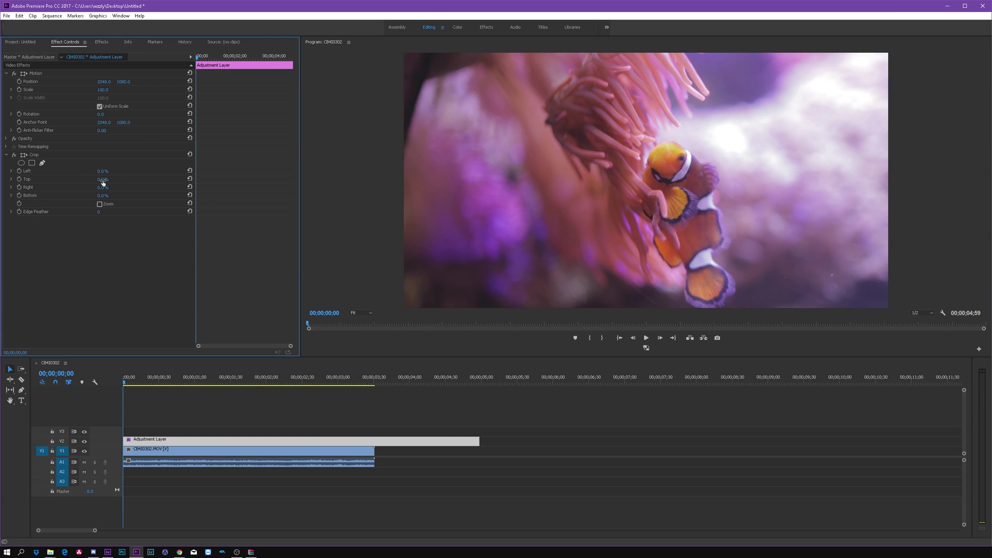
# Step: Set the Crop effect's Top and Bottom to 13.0% for black letterbox bars
pyautogui.click(102, 179)
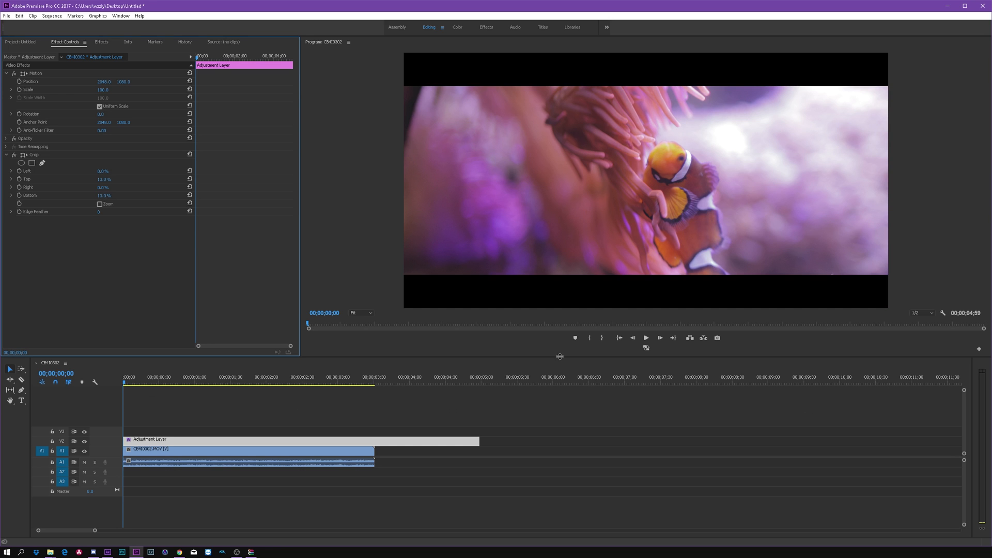
pyautogui.moveTo(568, 356)
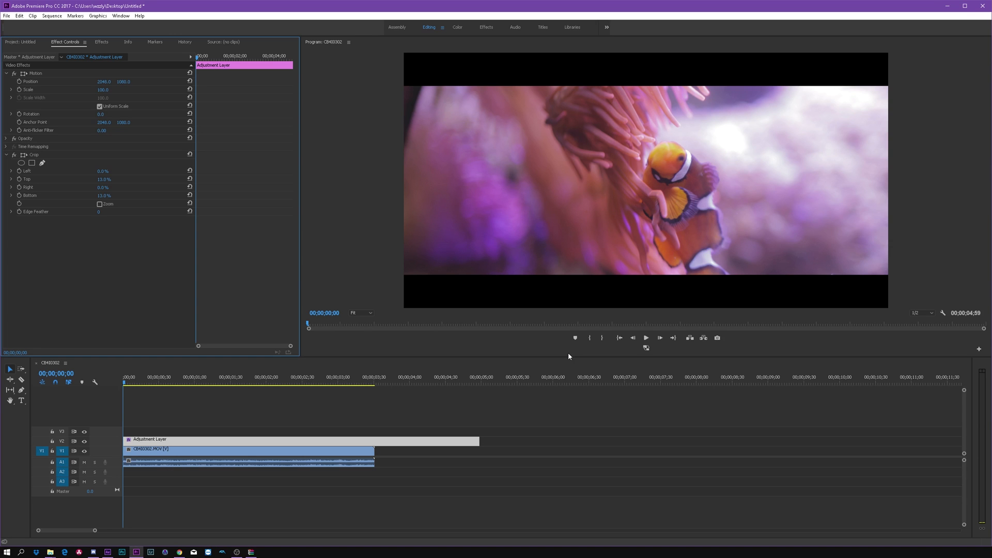
pyautogui.moveTo(572, 261)
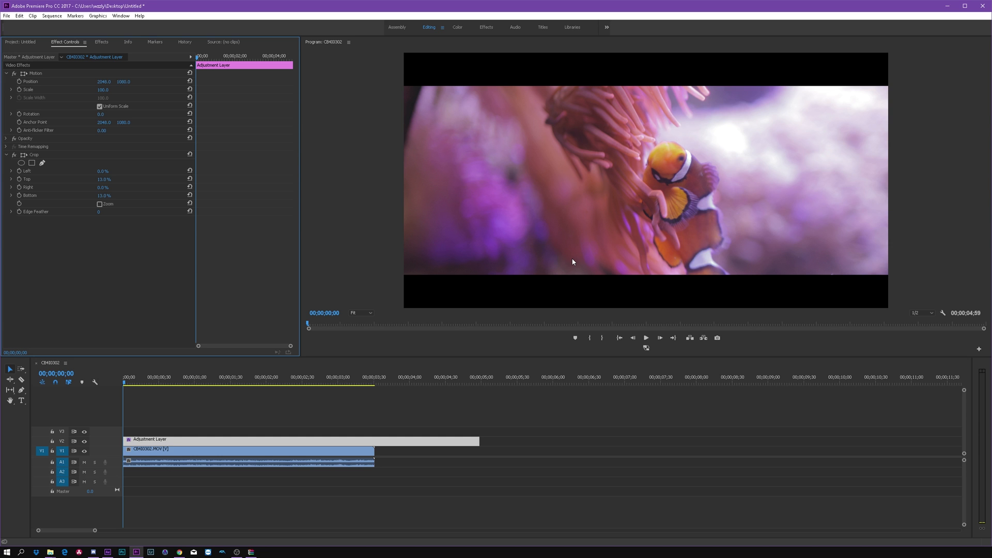
pyautogui.moveTo(767, 189)
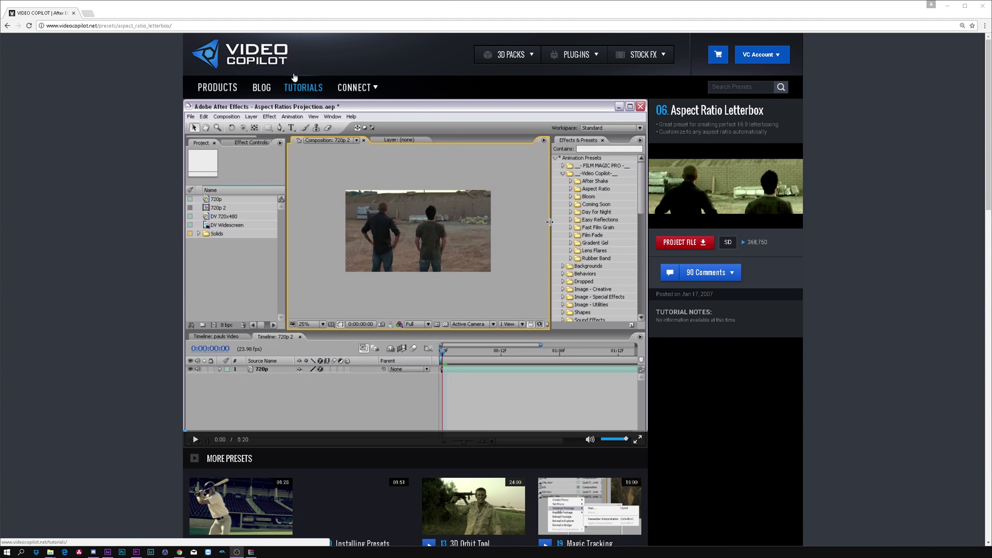
pyautogui.moveTo(679, 242)
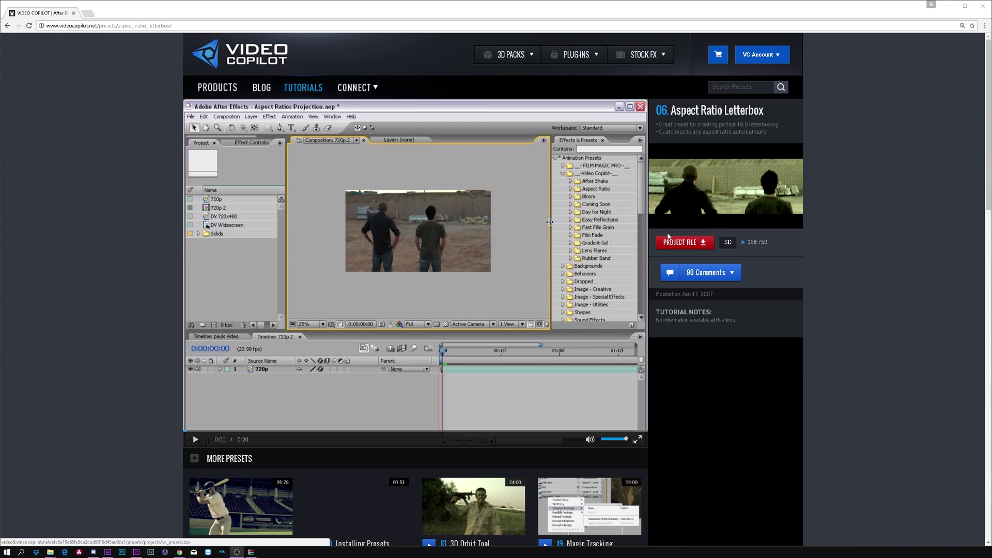
pyautogui.moveTo(686, 244)
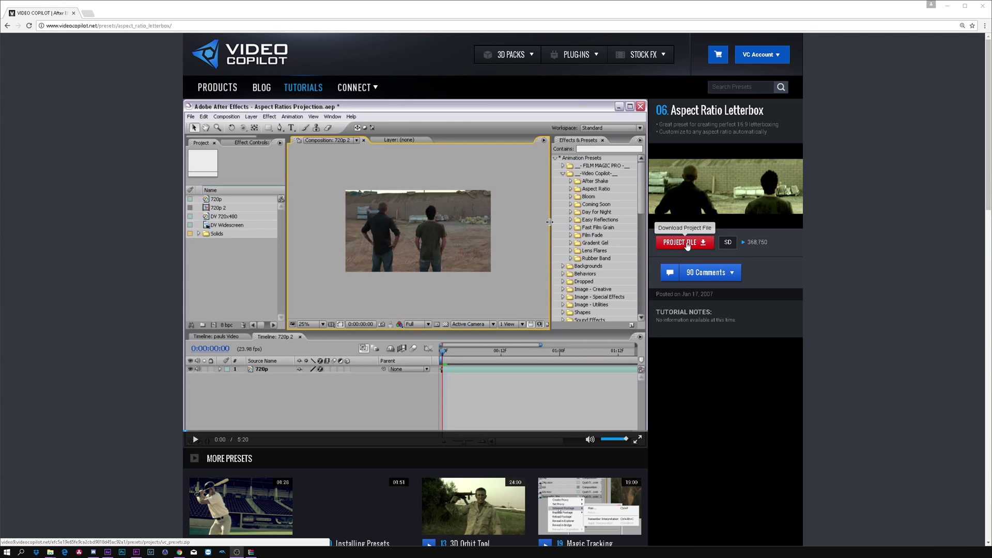
# Step: Download the Aspect Ratio Letterbox preset zip from Video Copilot and open it in WinRAR
pyautogui.click(683, 242)
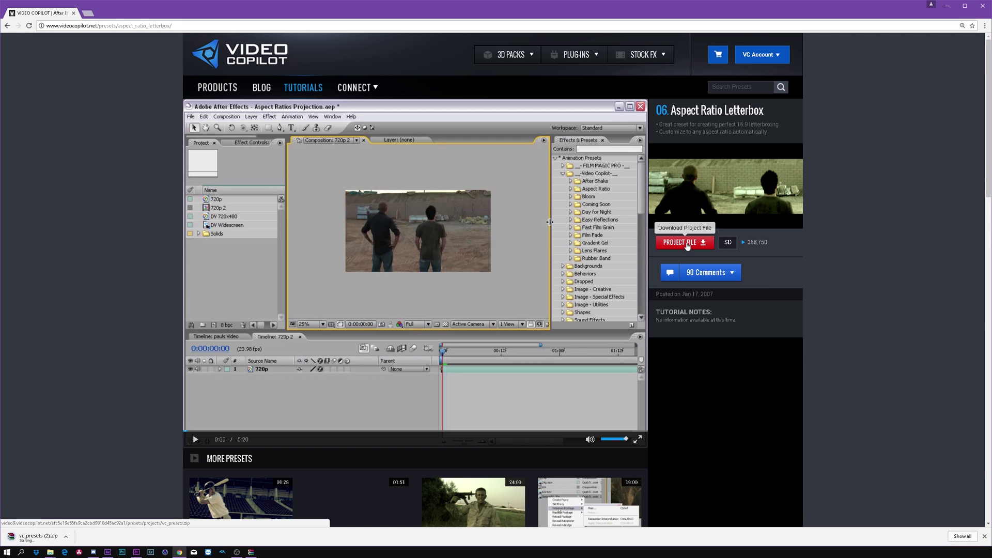
pyautogui.click(683, 242)
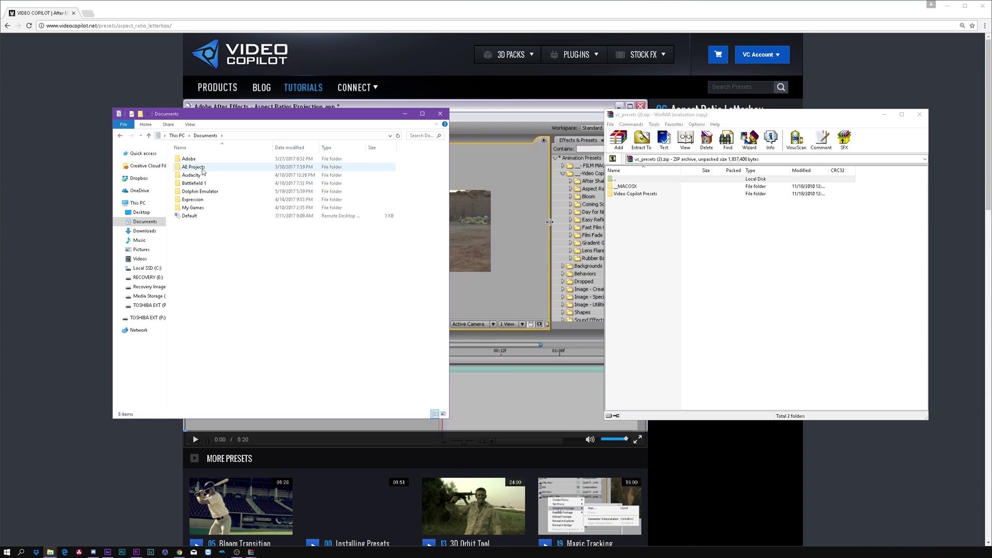
# Step: Navigate to Documents › Adobe › After Effects CC 2017 in File Explorer
pyautogui.doubleClick(189, 158)
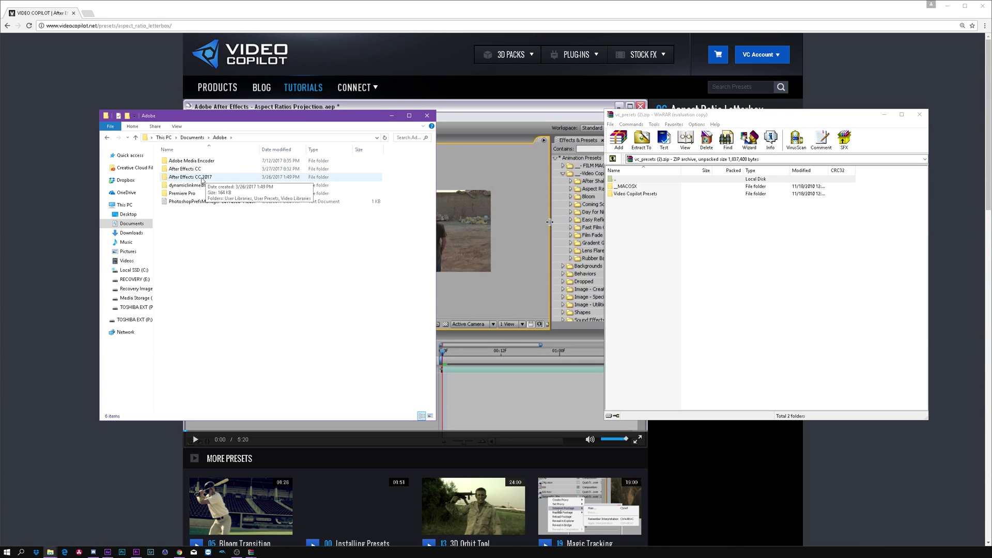
pyautogui.doubleClick(189, 177)
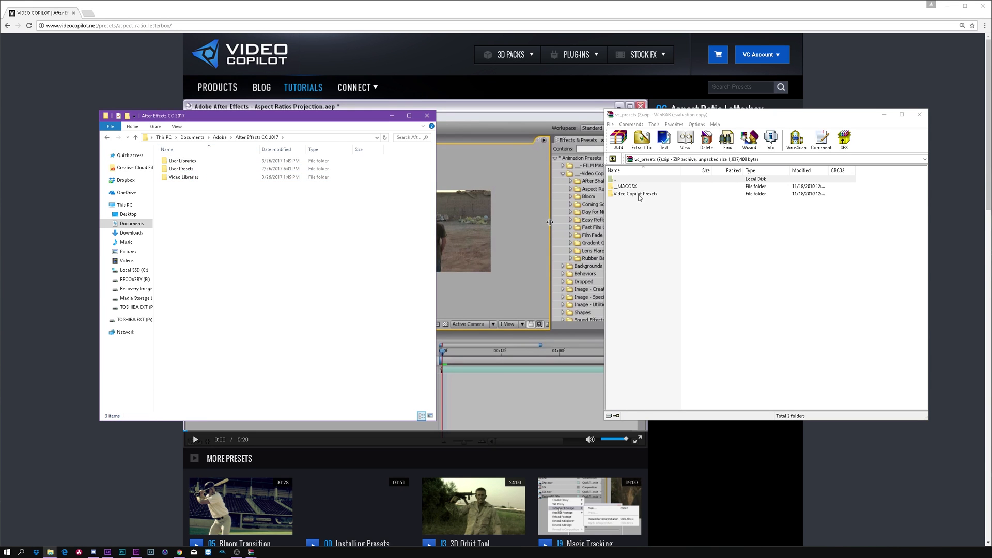
# Step: Browse into Video Copilot Presets in the archive and copy the Aspect Ratio preset folder
pyautogui.click(636, 194)
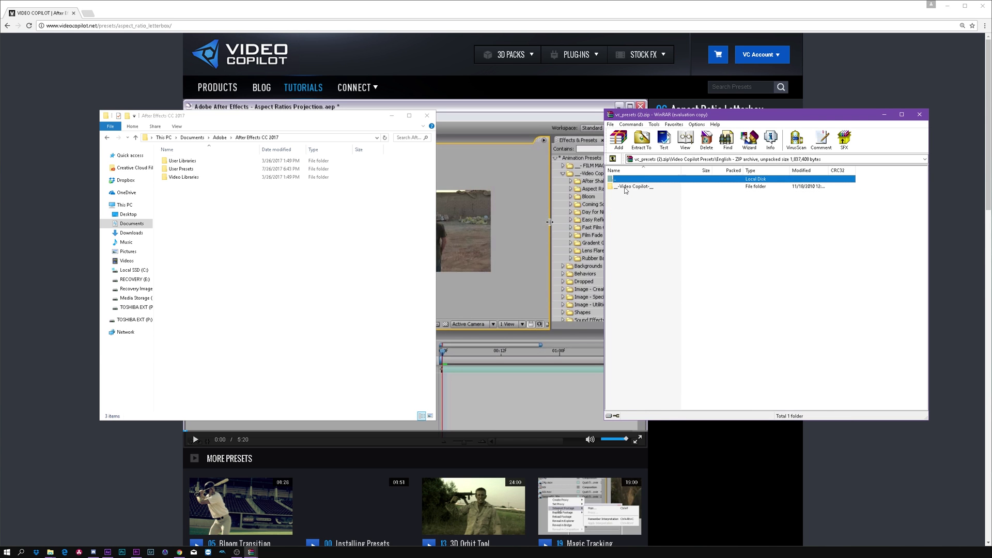
pyautogui.doubleClick(632, 186)
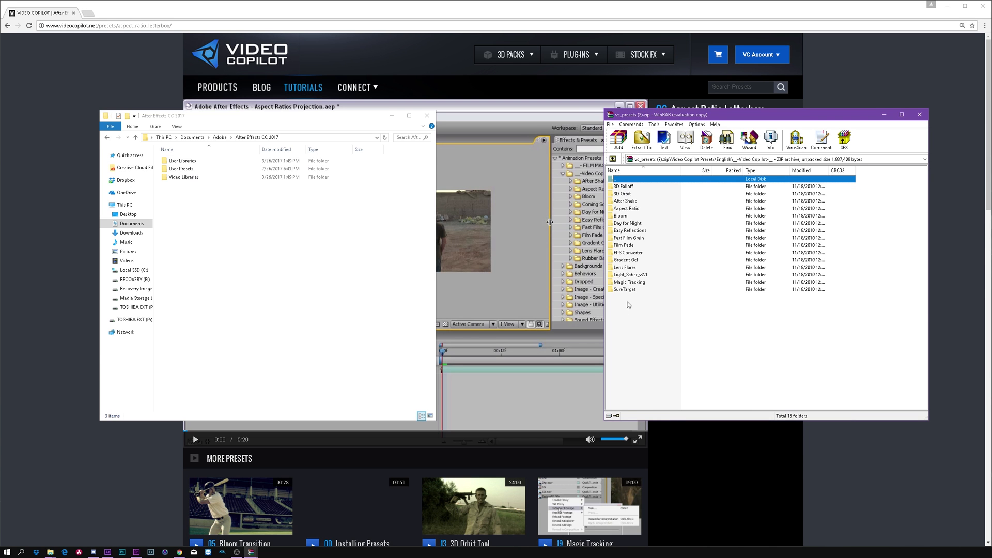
pyautogui.moveTo(648, 224)
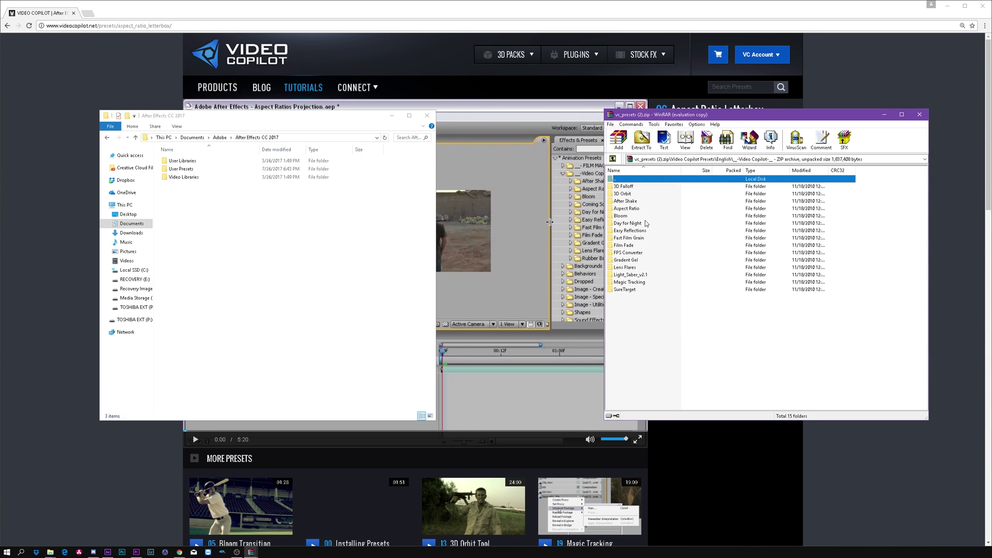
pyautogui.moveTo(624, 214)
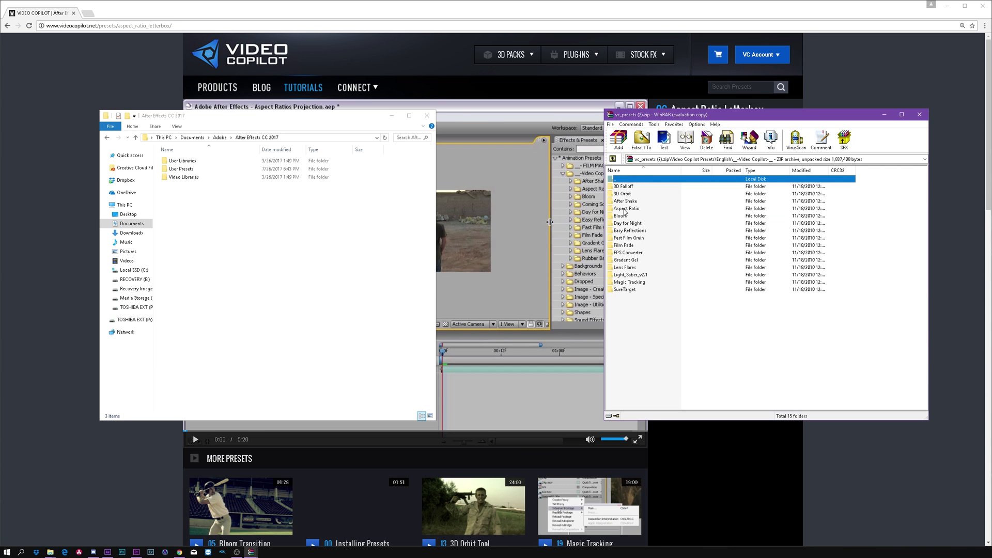
pyautogui.click(626, 208)
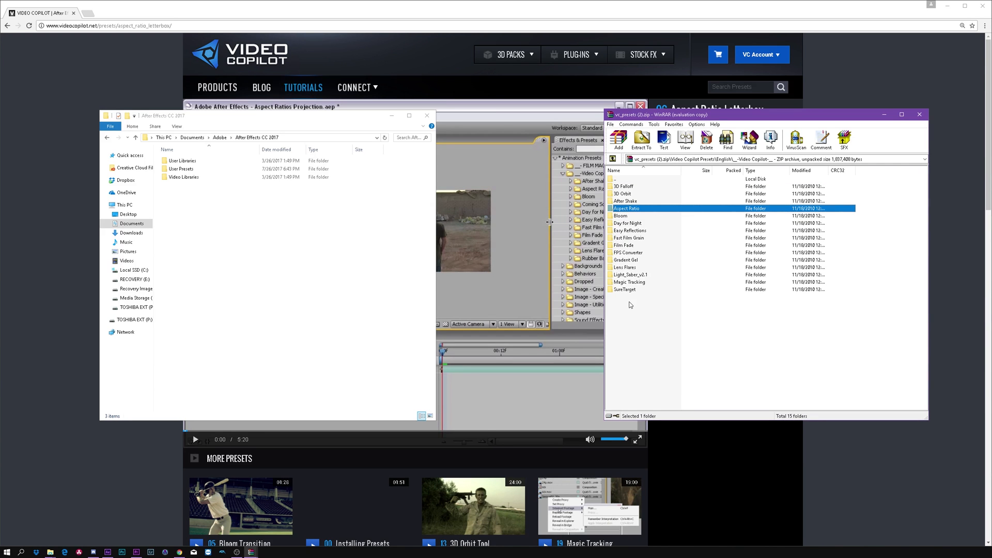
pyautogui.press('ctrl+a')
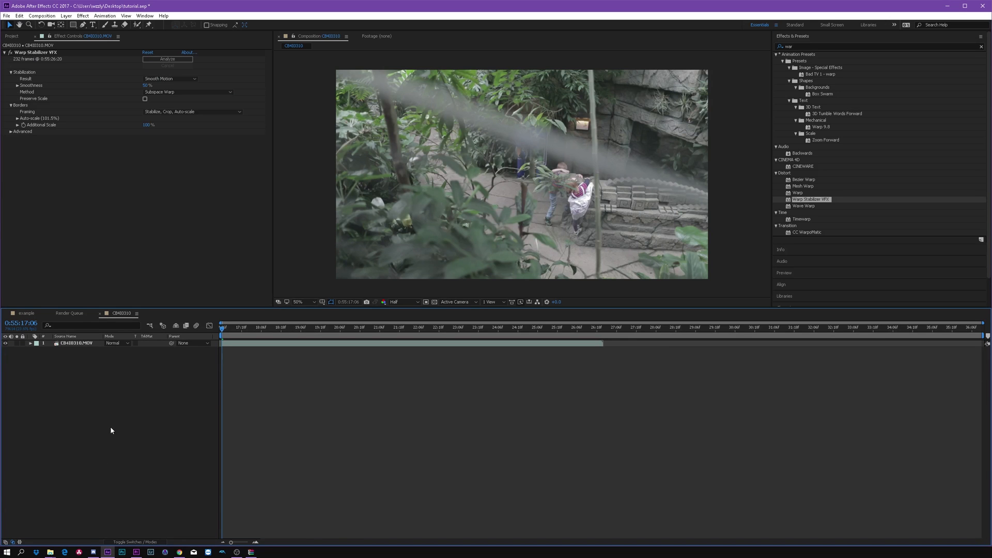
# Step: Add an adjustment layer over the jungle footage and choose the 2.40 Aspect Ratio preset
pyautogui.rightClick(111, 430)
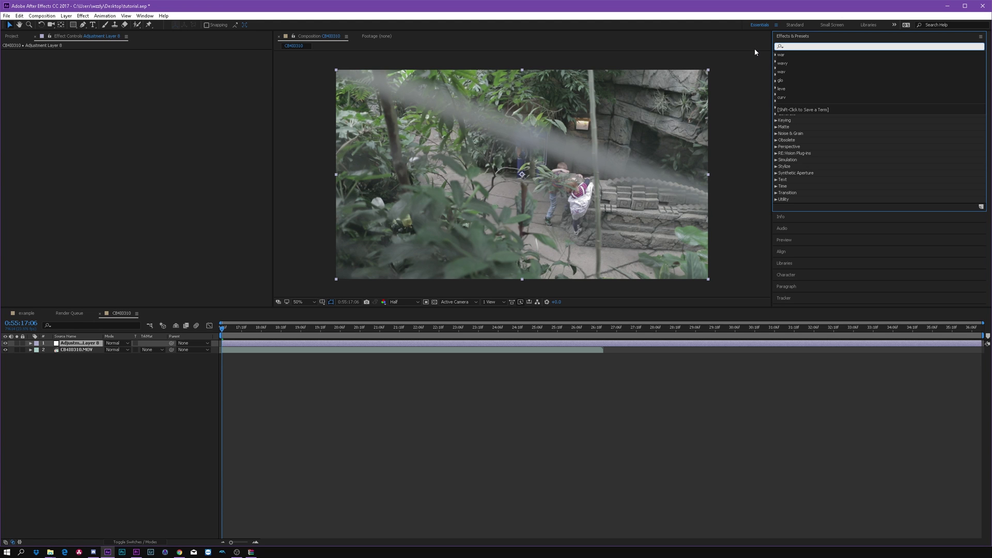
pyautogui.write('asp')
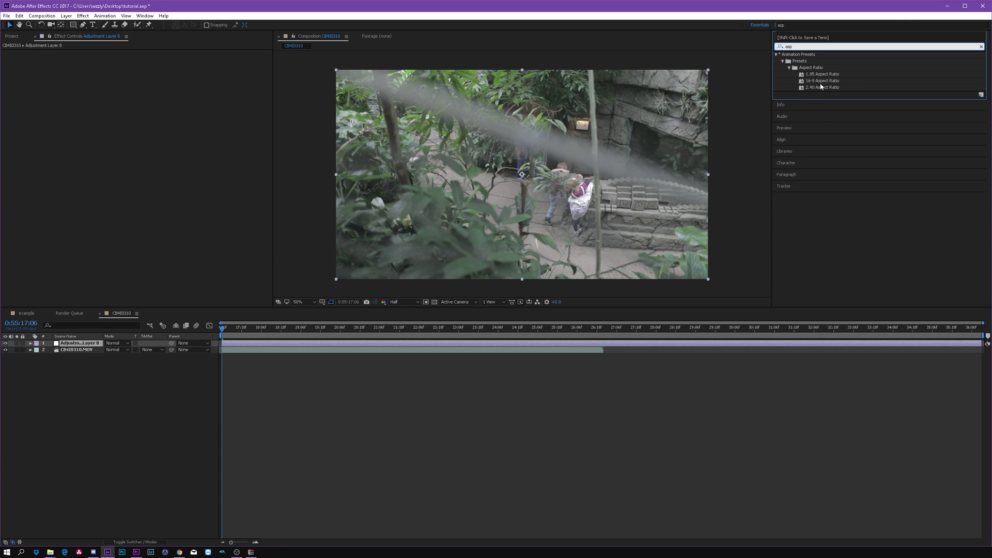
pyautogui.click(822, 88)
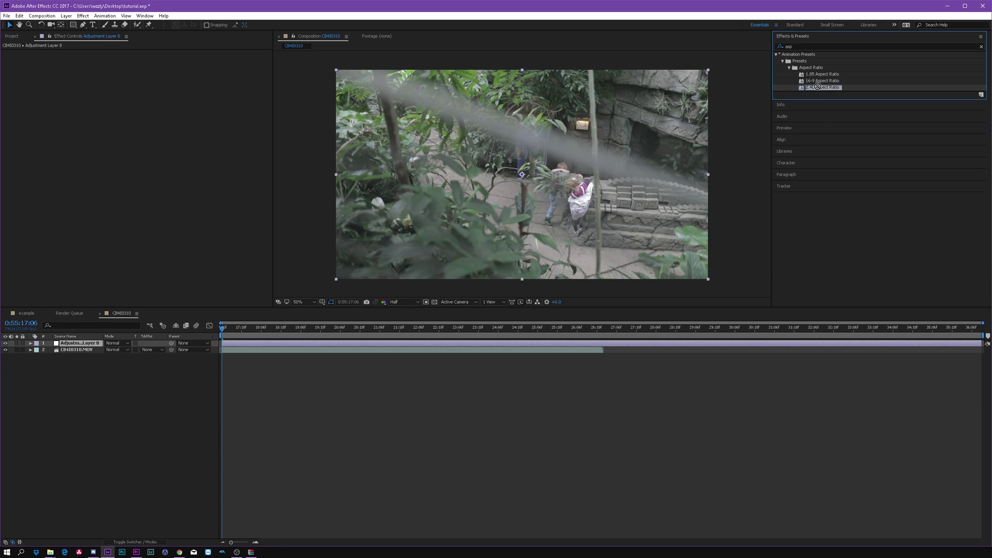